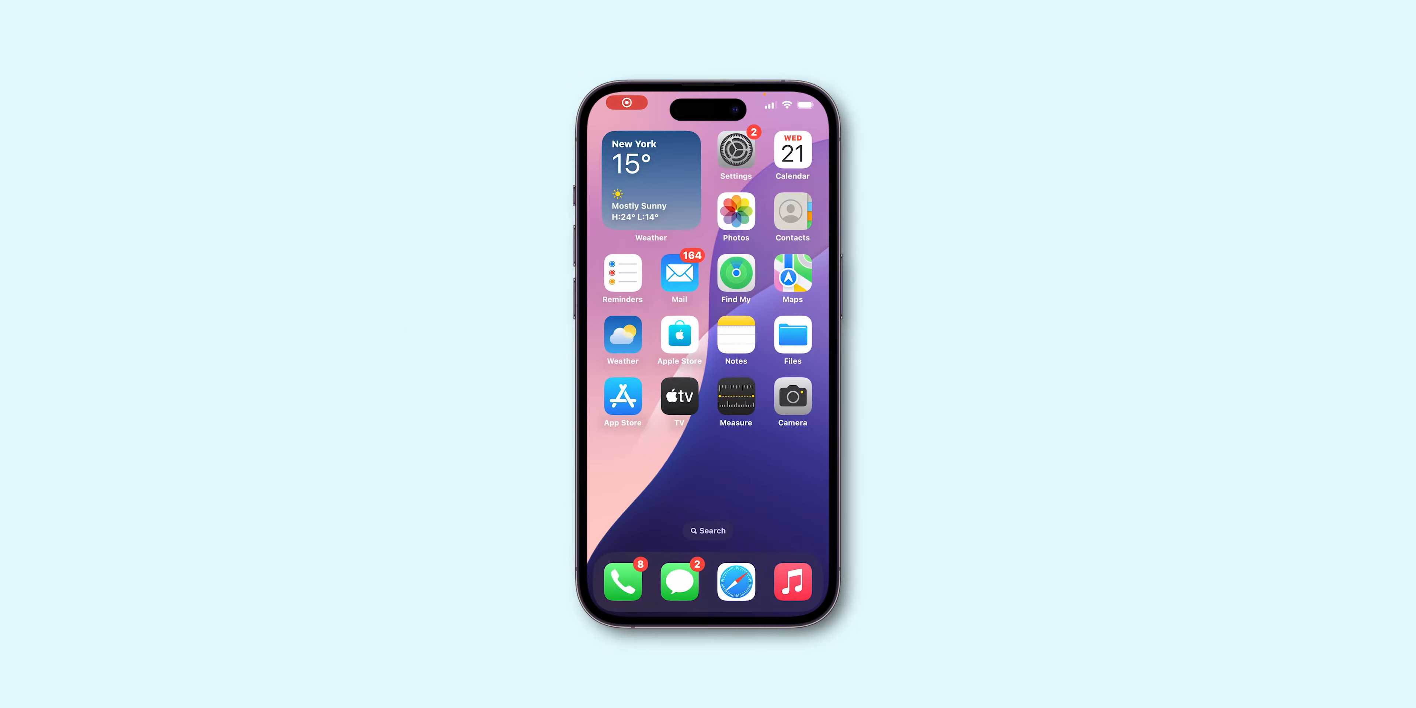
# Enter home-screen editing and bring up the Add Widget gallery showing Clock options
pyautogui.hscroll(-3)
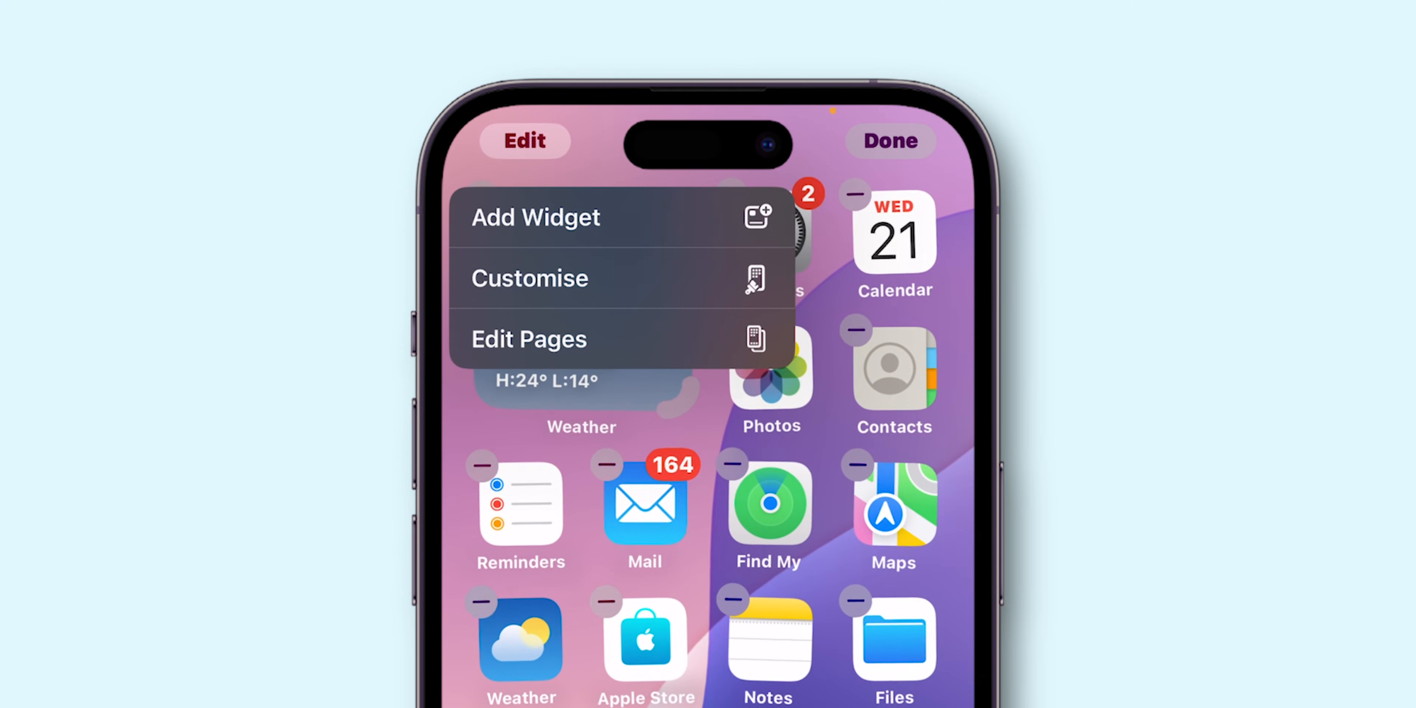
pyautogui.click(537, 217)
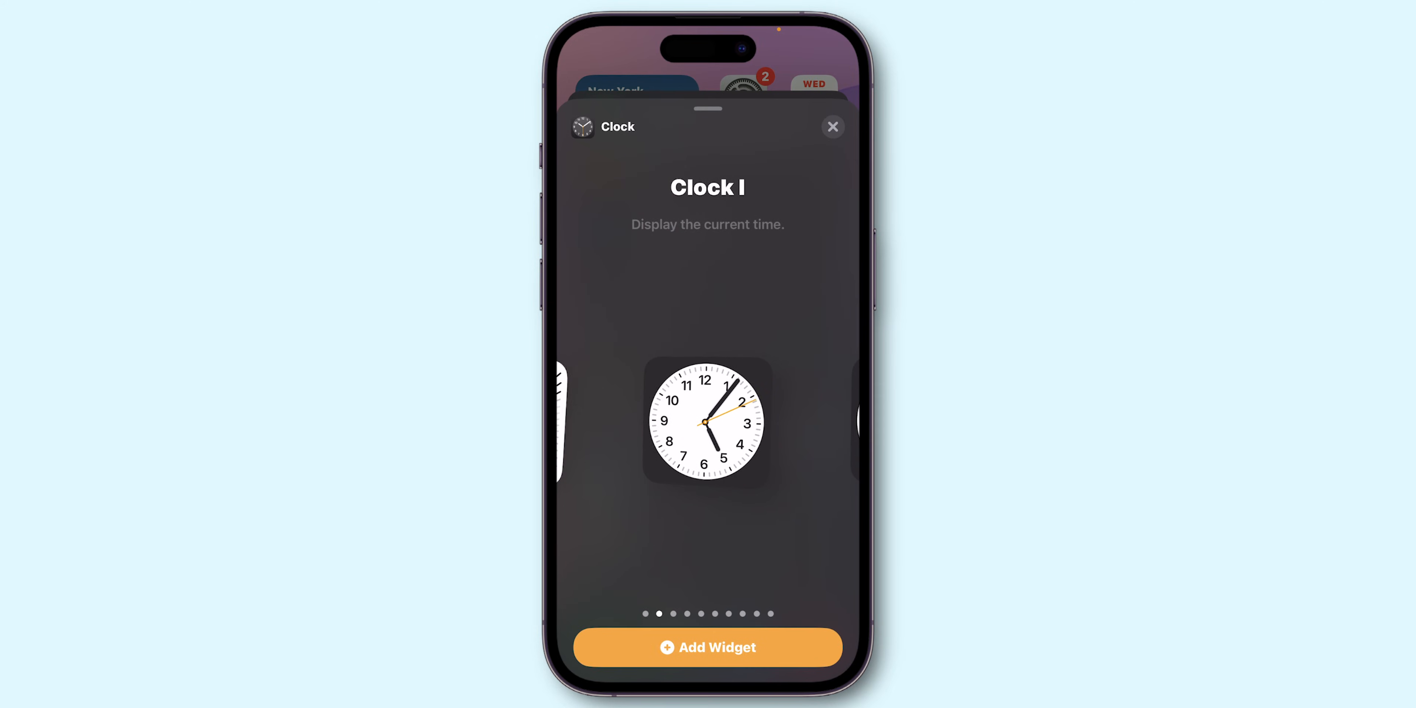
# Swipe to the dark analog Clock style, add it beside Weather, and finish editing
pyautogui.hscroll(-3)
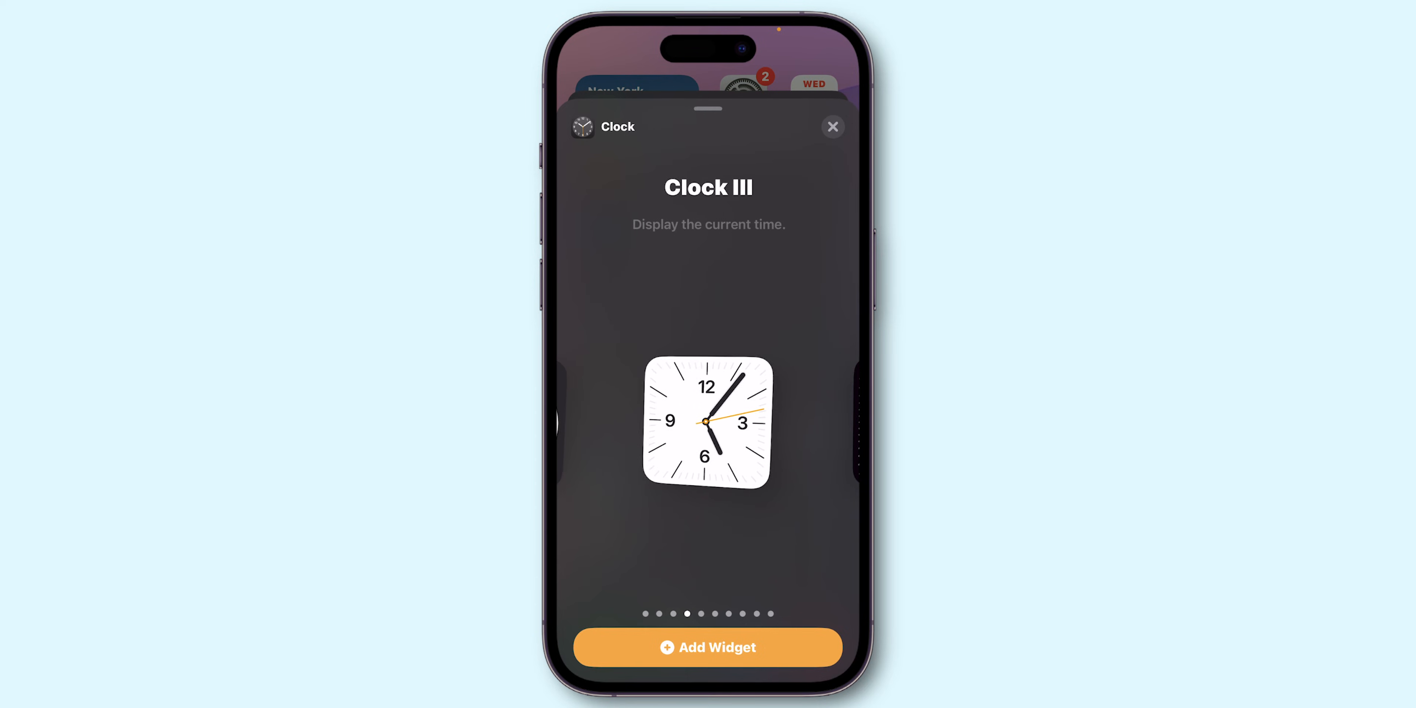
pyautogui.hscroll(-3)
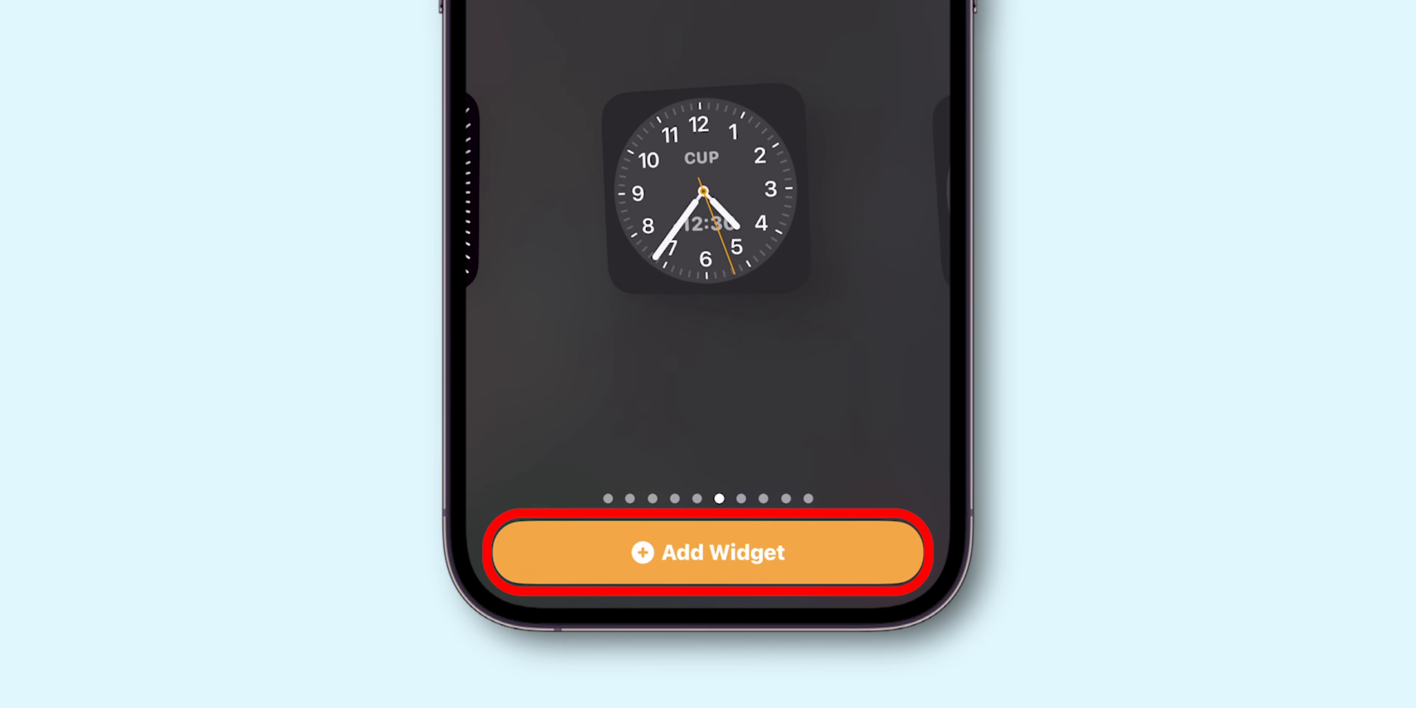
pyautogui.click(706, 553)
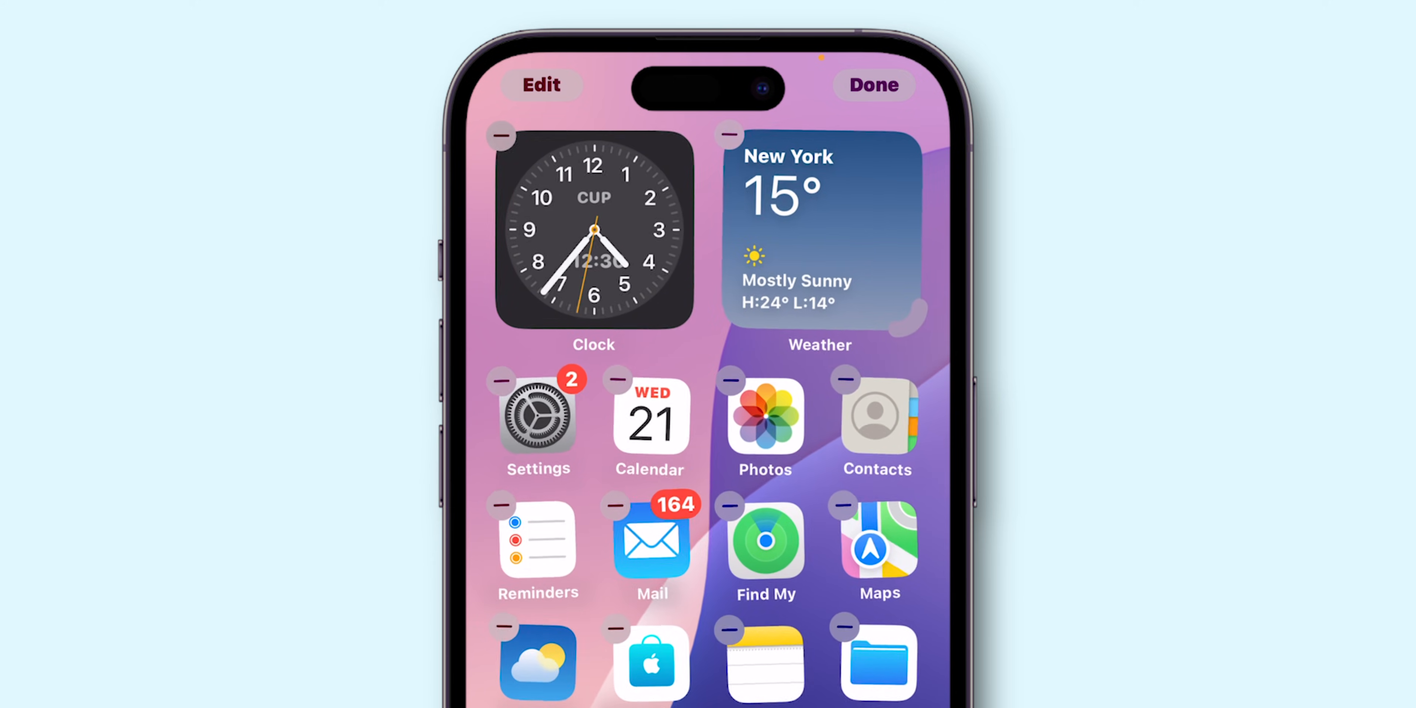
pyautogui.click(873, 84)
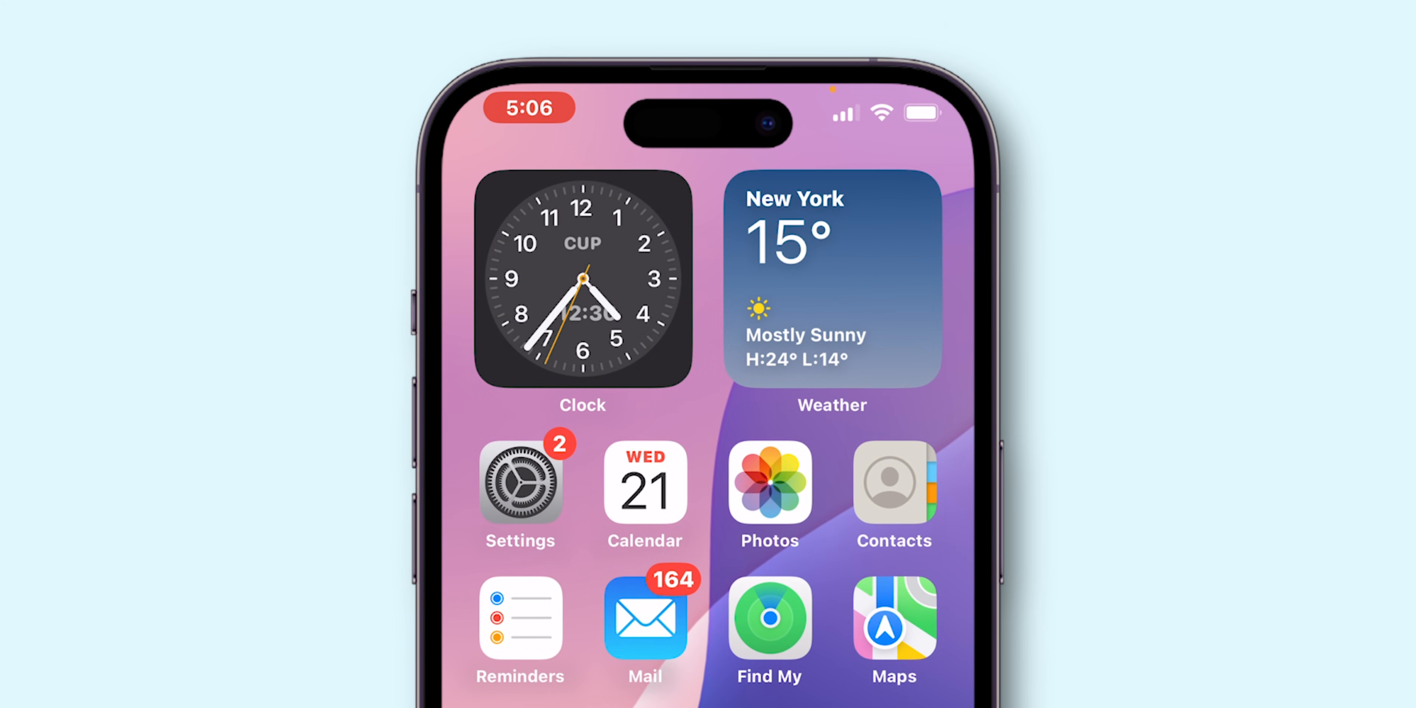